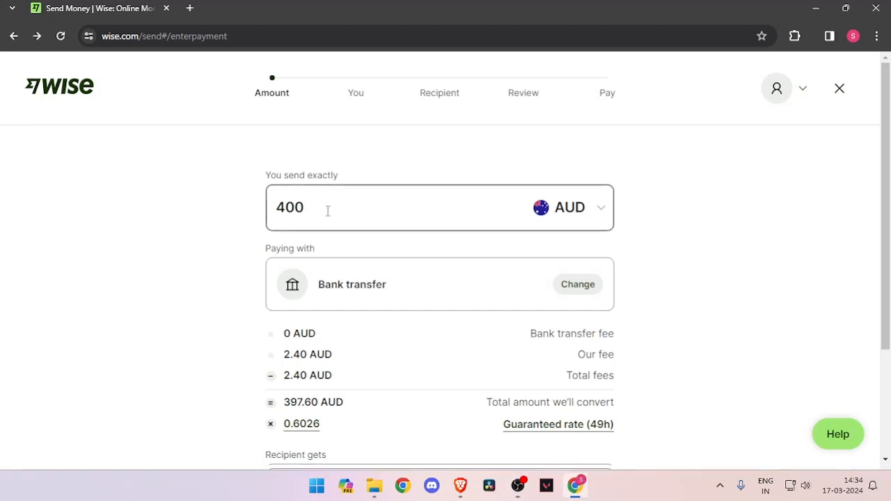
{"action": "mouse_move", "coordinate": [245, 319]}
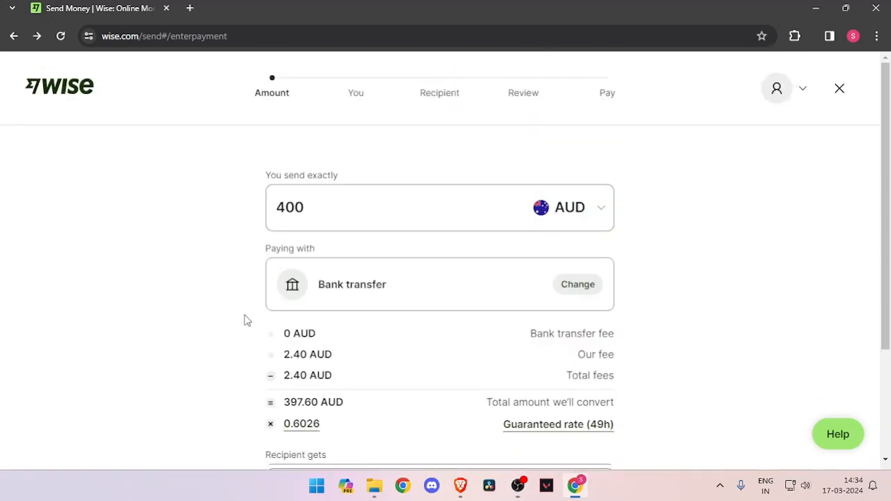
Step: Continue with the 400 AUD to 239.58 EUR bank-transfer quote to the profile form
{"action": "scroll", "scroll_direction": "down", "scroll_amount": 3}
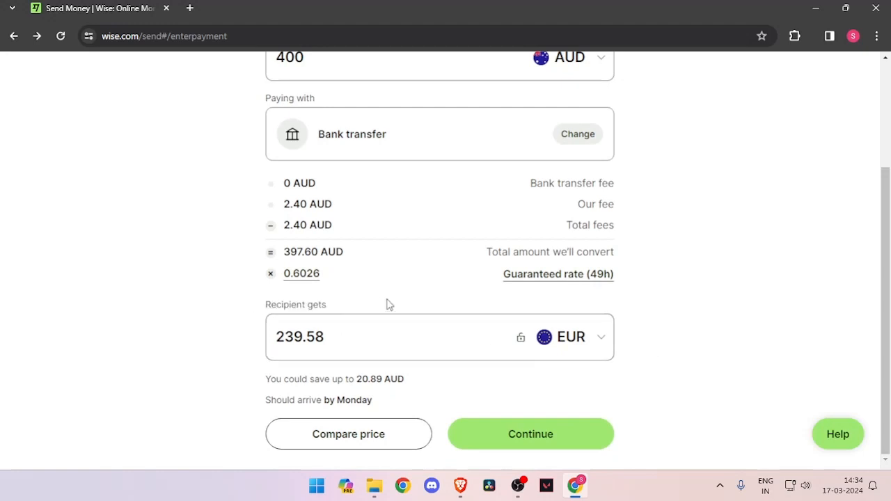
{"action": "mouse_move", "coordinate": [638, 323]}
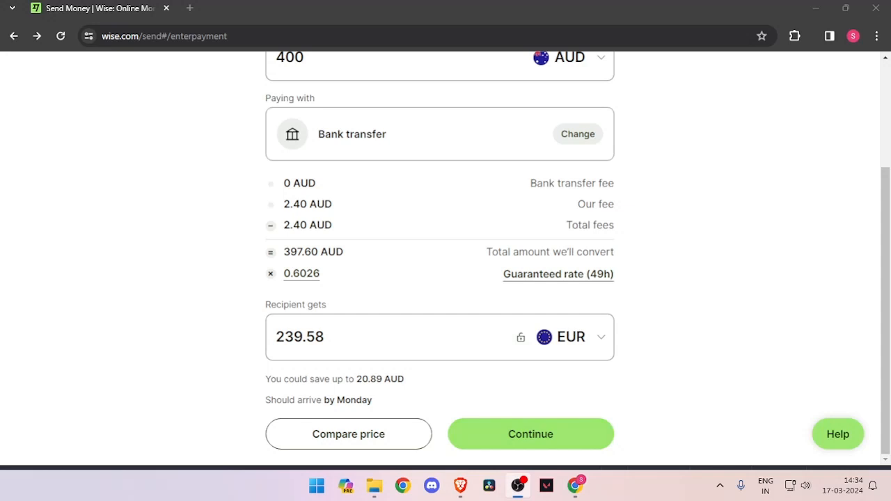
{"action": "left_click", "coordinate": [529, 435]}
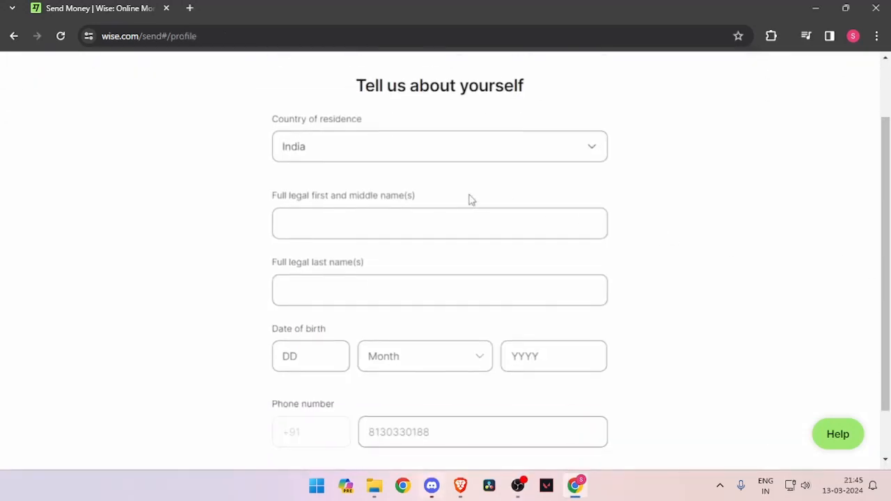
{"action": "mouse_move", "coordinate": [277, 211]}
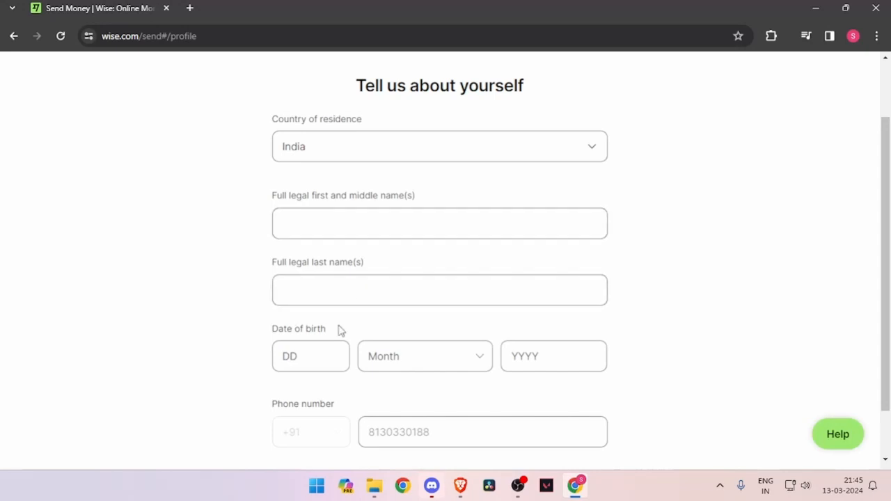
{"action": "scroll", "scroll_direction": "down", "scroll_amount": 3}
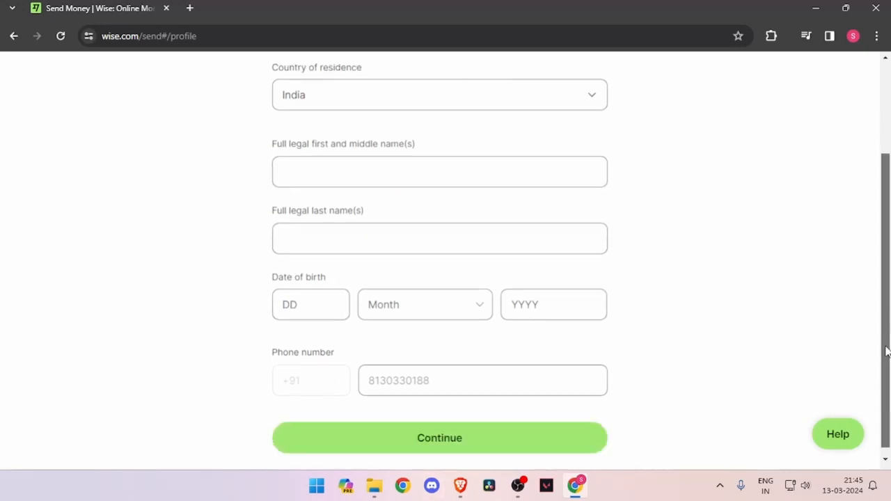
{"action": "scroll", "scroll_direction": "down", "scroll_amount": 3}
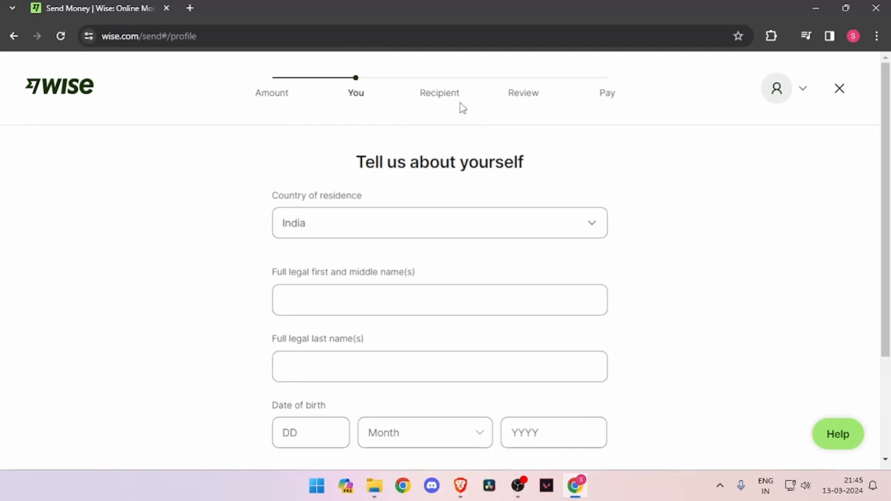
{"action": "mouse_move", "coordinate": [554, 139]}
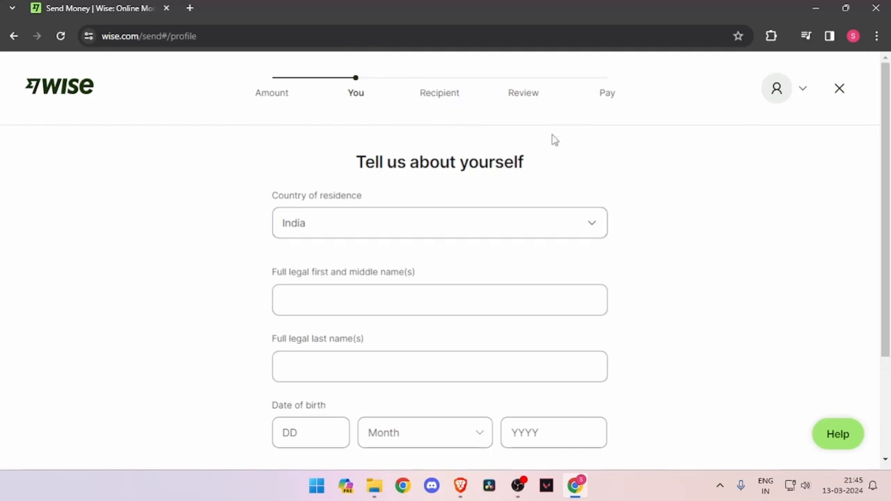
{"action": "mouse_move", "coordinate": [524, 423]}
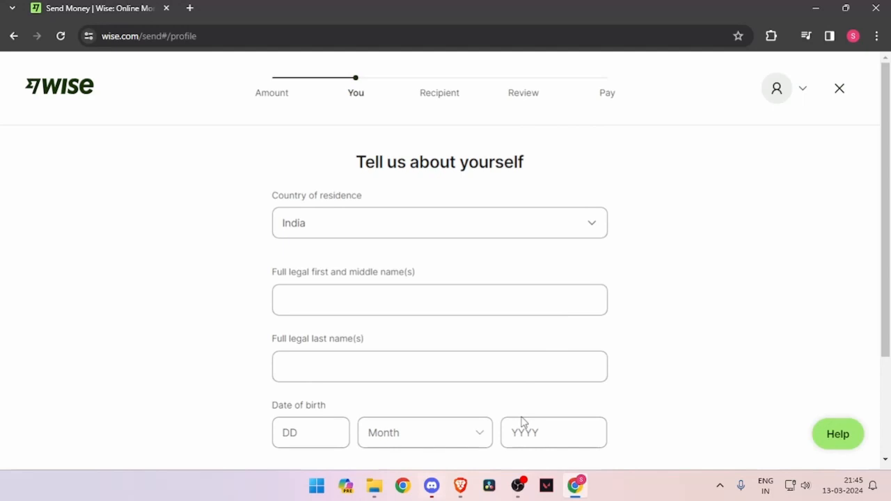